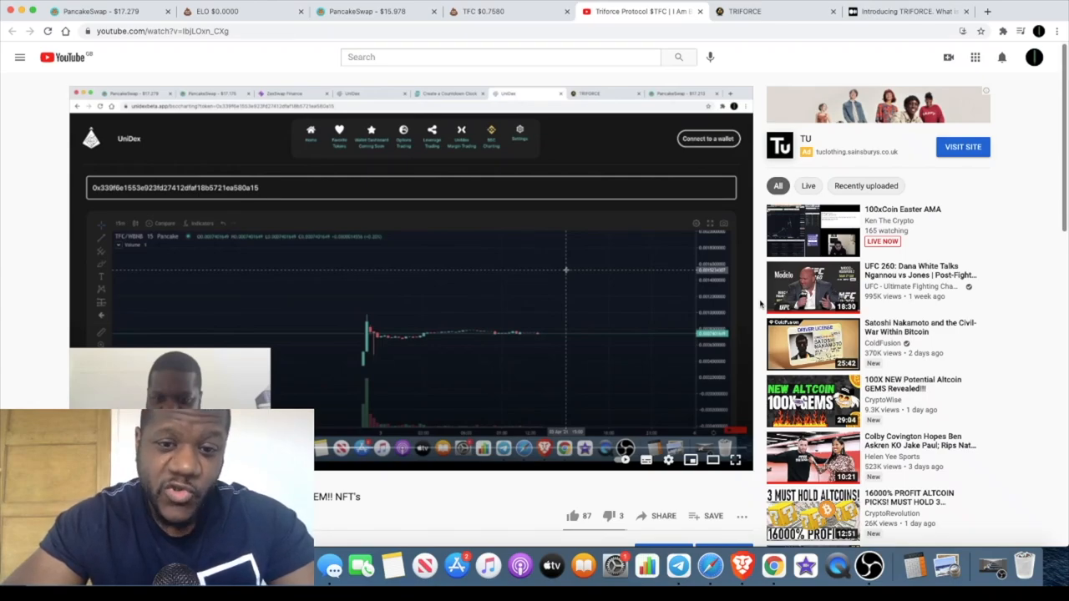
{"action": "mouse_move", "coordinate": [516, 344]}
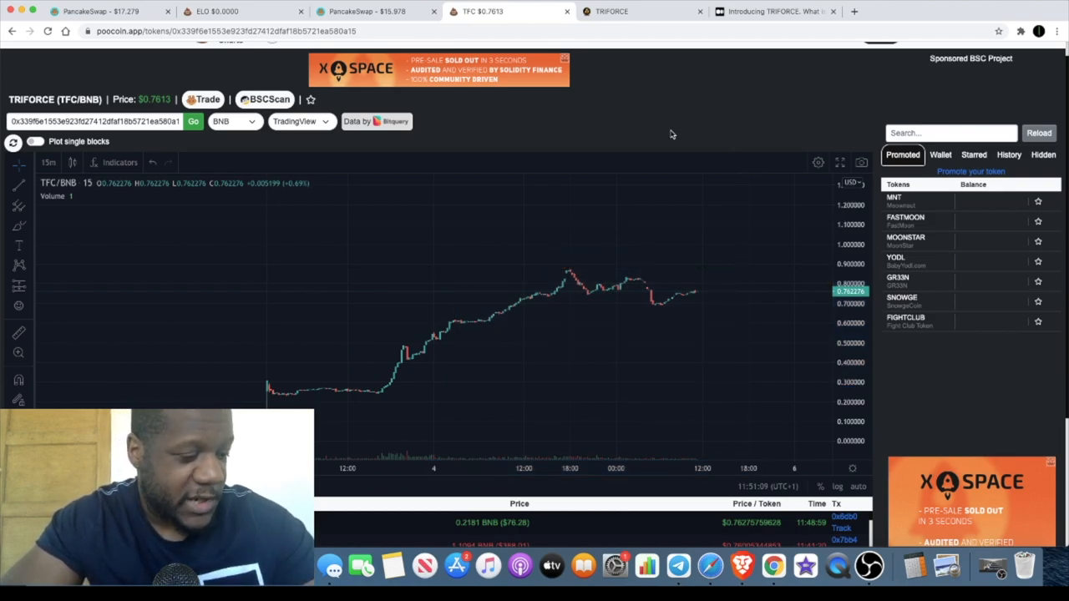
{"action": "mouse_move", "coordinate": [693, 252]}
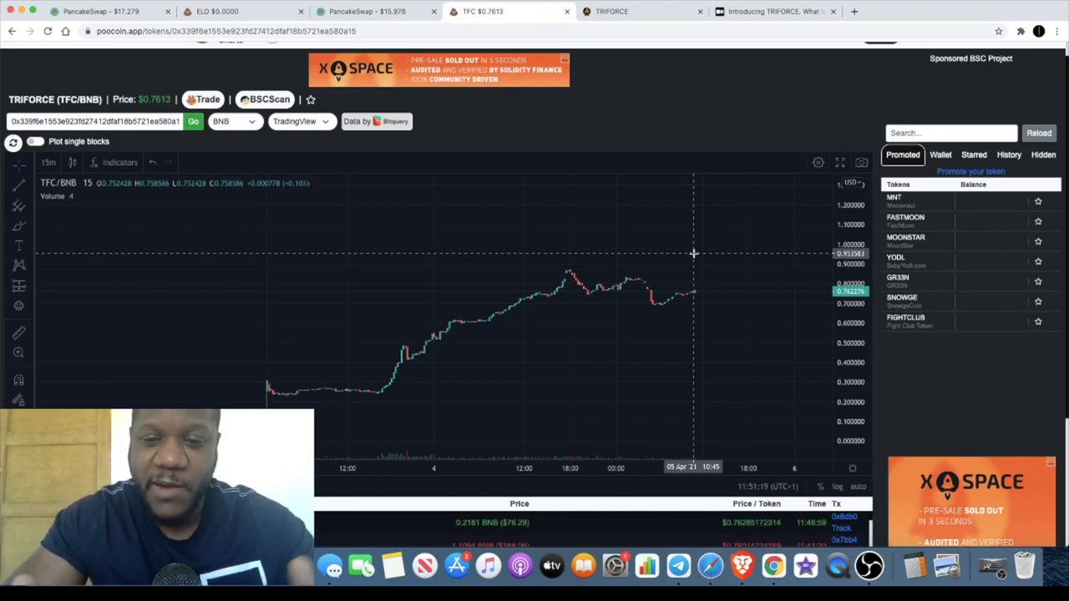
{"action": "mouse_move", "coordinate": [677, 566]}
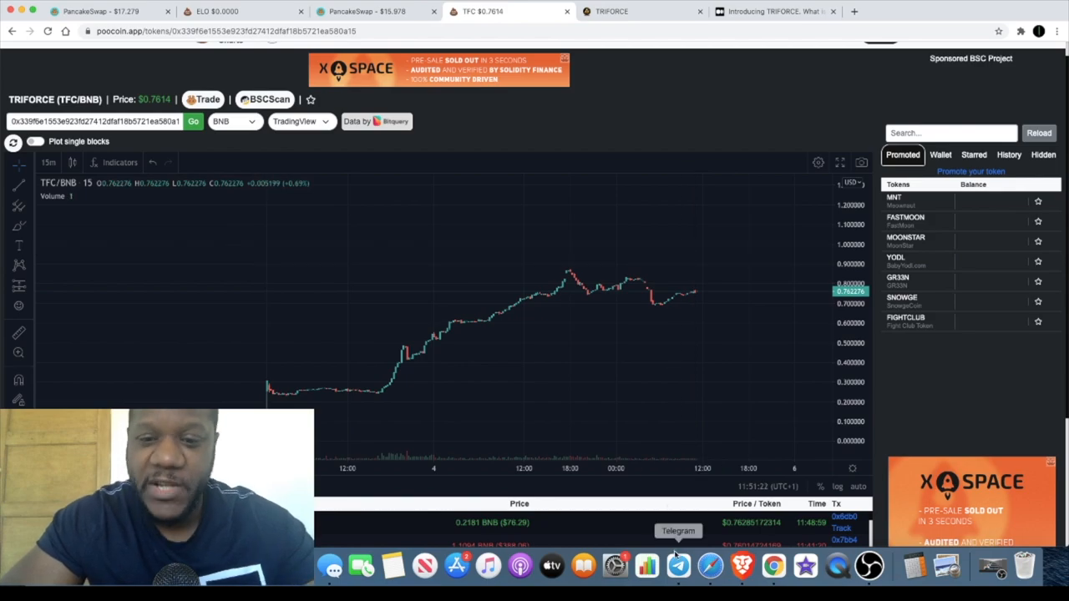
Inspect the TFC/BNB chart on PooCoin, then switch to the TriForce project website
{"action": "left_click", "coordinate": [678, 566]}
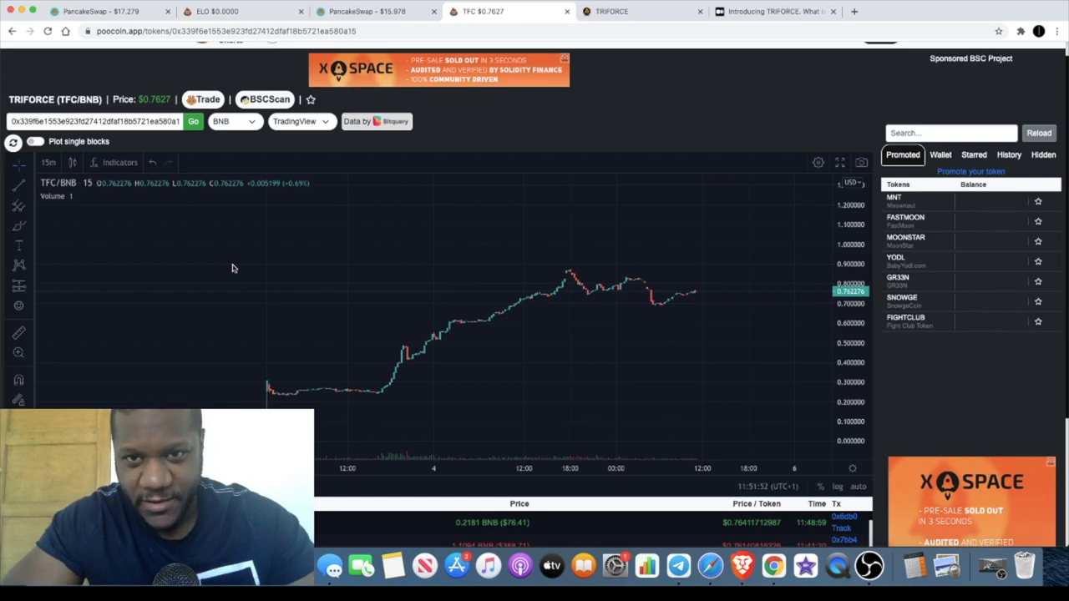
{"action": "left_click", "coordinate": [638, 11]}
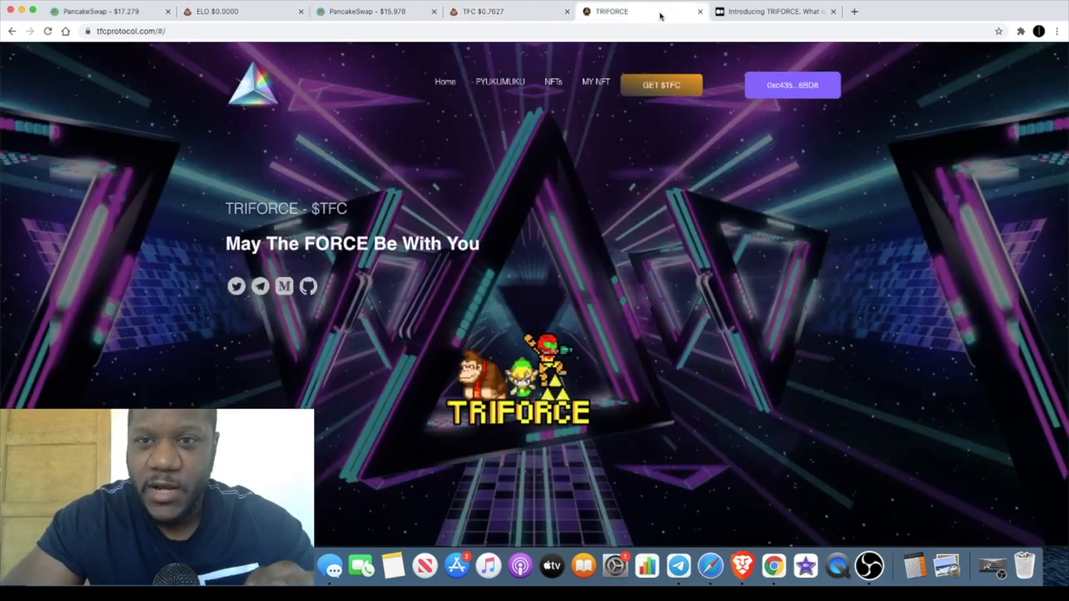
Scroll through tfcprotocol.com's fees, mechanism, artwork and roadmap, then switch to the Medium article
{"action": "scroll", "scroll_direction": "down", "scroll_amount": 3}
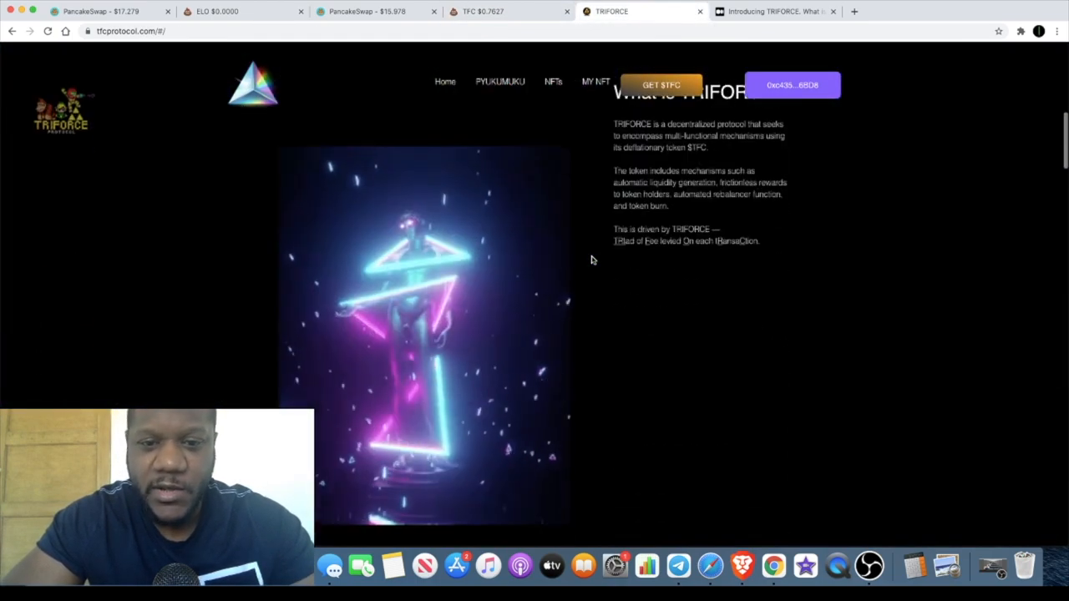
{"action": "scroll", "scroll_direction": "down", "scroll_amount": 3}
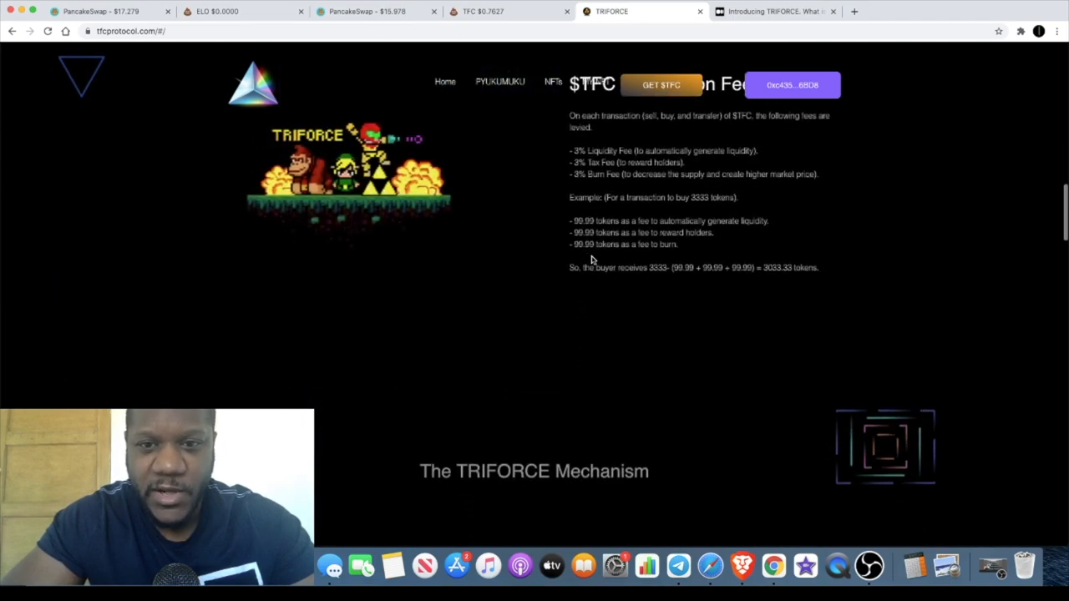
{"action": "scroll", "scroll_direction": "down", "scroll_amount": 3}
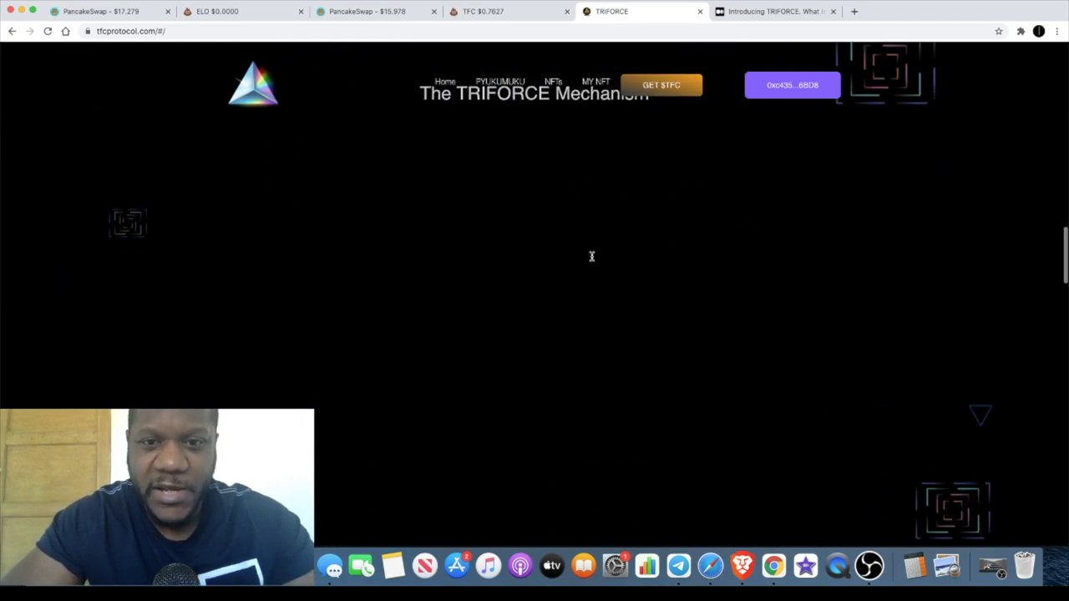
{"action": "scroll", "scroll_direction": "down", "scroll_amount": 3}
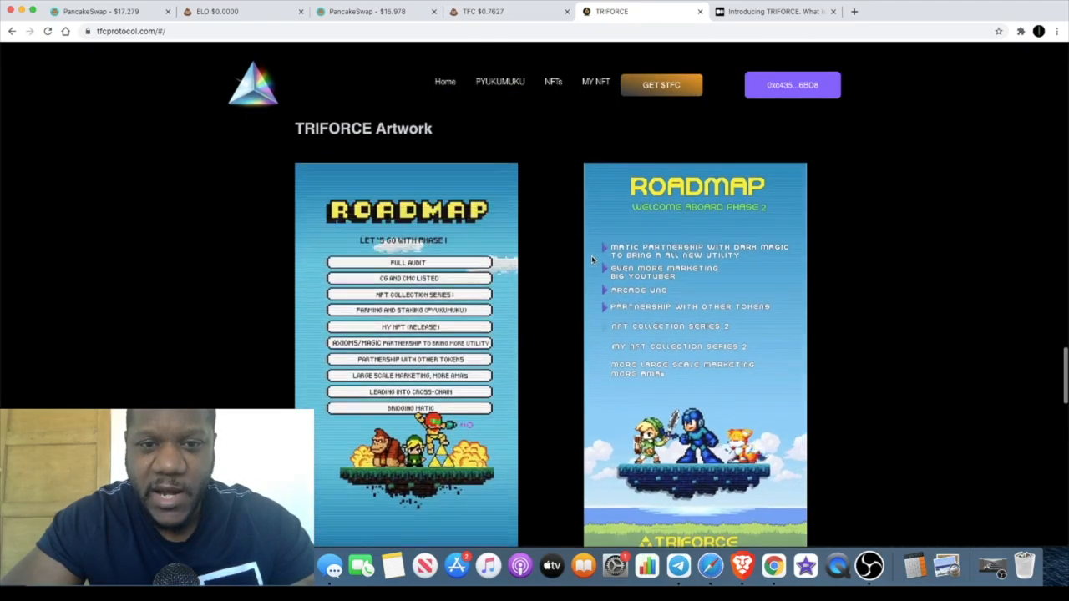
{"action": "scroll", "scroll_direction": "down", "scroll_amount": 3}
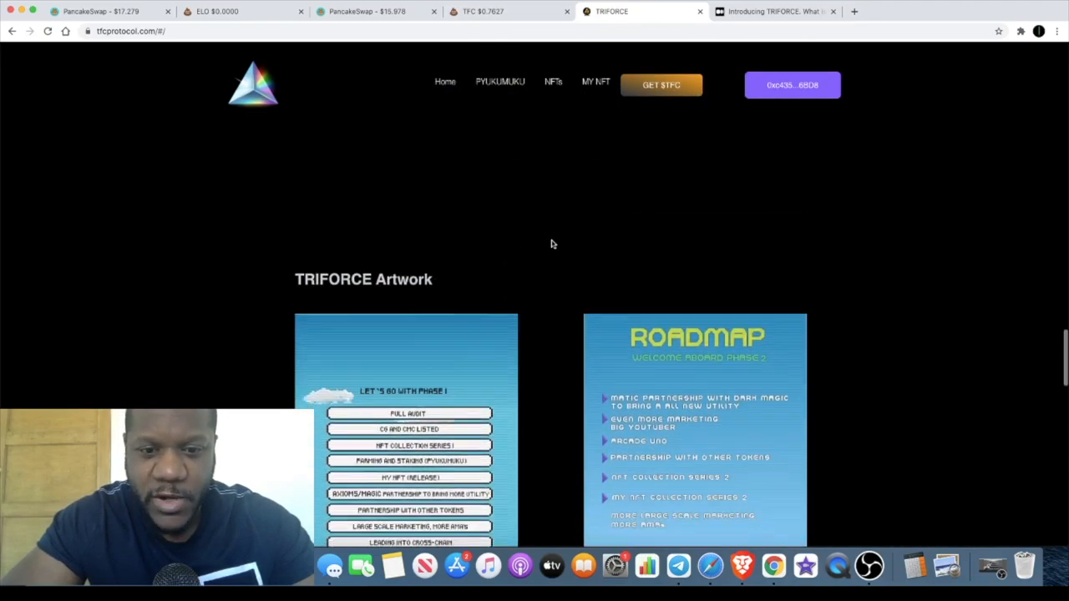
{"action": "scroll", "scroll_direction": "down", "scroll_amount": 3}
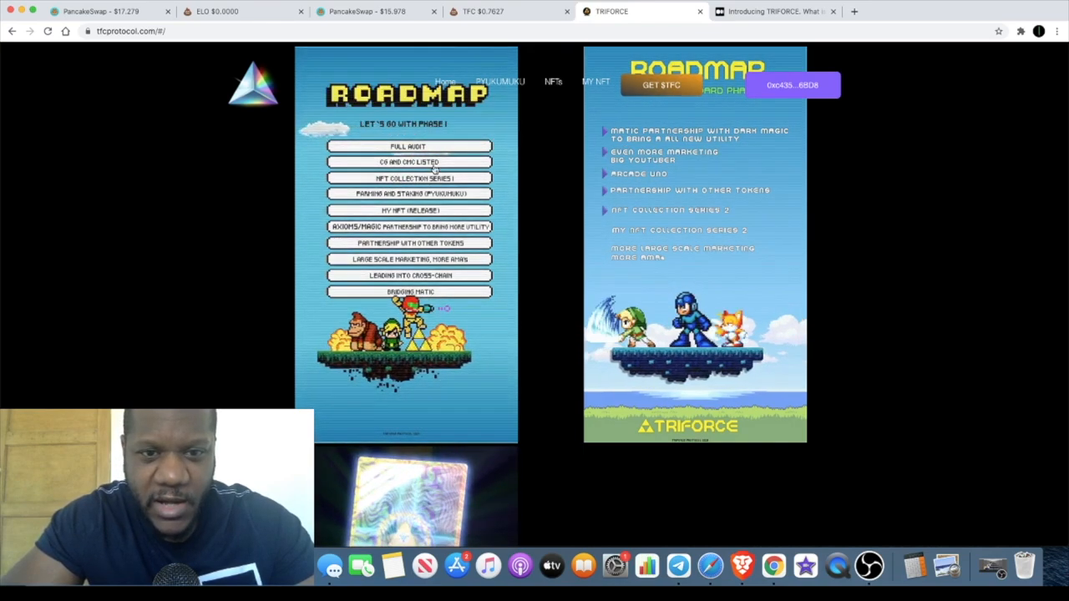
{"action": "scroll", "scroll_direction": "down", "scroll_amount": 3}
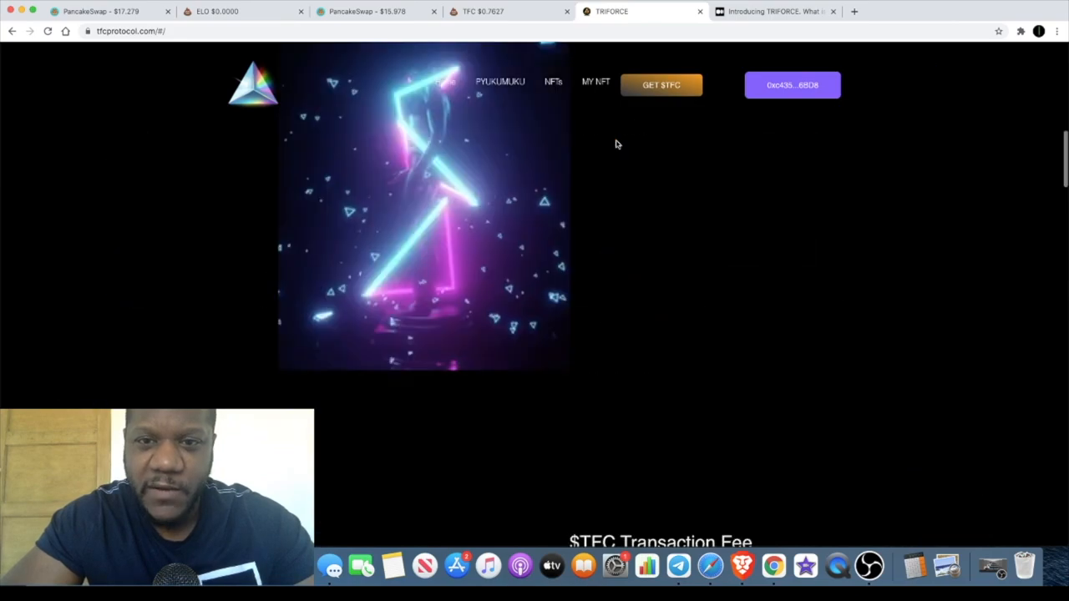
{"action": "scroll", "scroll_direction": "down", "scroll_amount": 3}
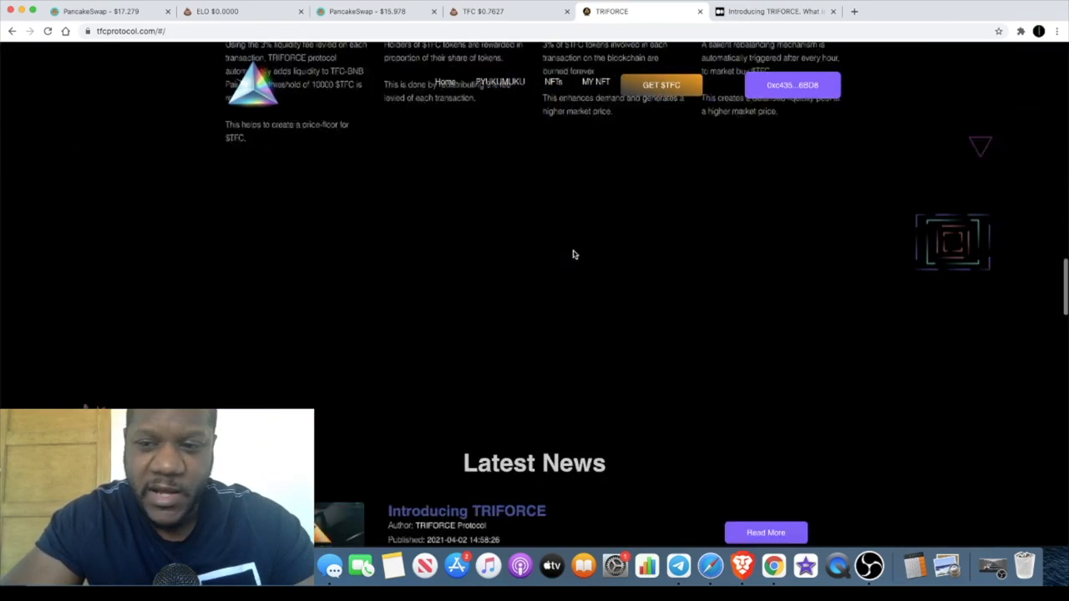
{"action": "scroll", "scroll_direction": "down", "scroll_amount": 3}
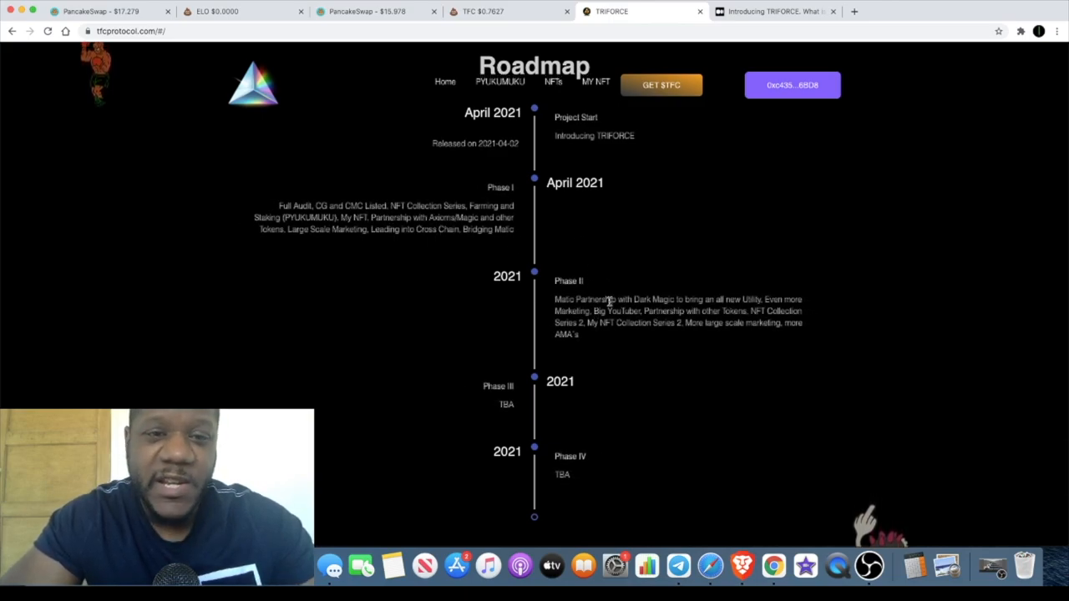
{"action": "scroll", "scroll_direction": "down", "scroll_amount": 3}
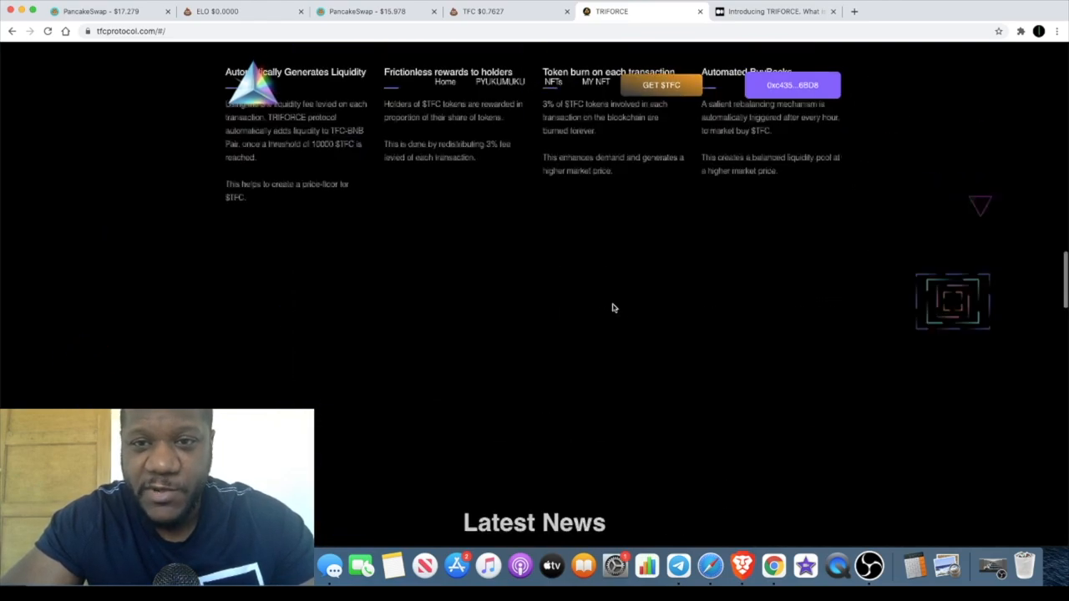
{"action": "left_click", "coordinate": [772, 11]}
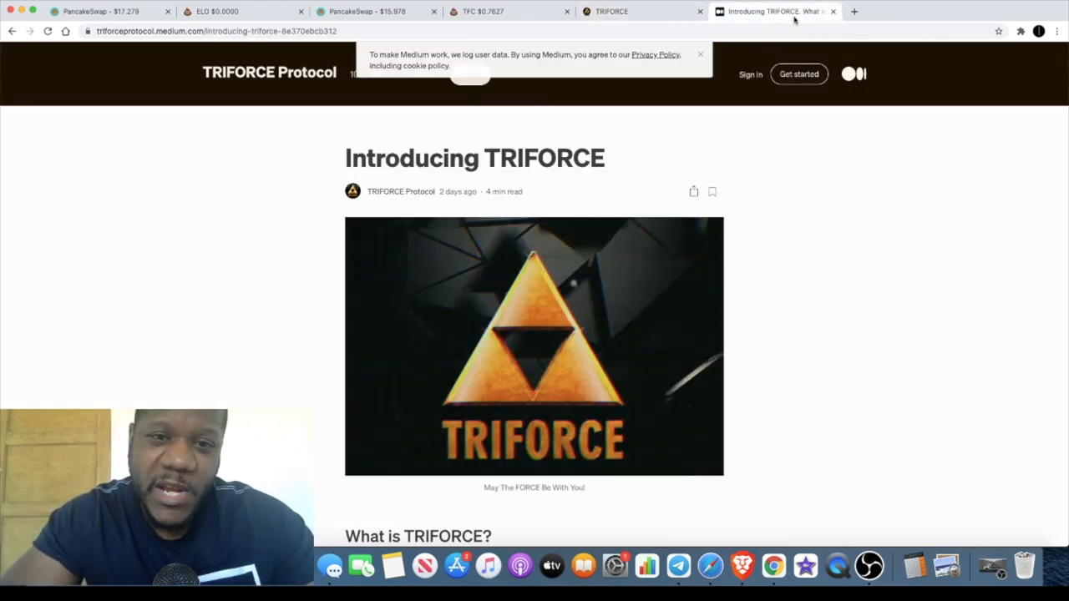
Read the Medium article's buyback and TRIFORCE Ecosystem sections, then return to the TriForce site
{"action": "scroll", "scroll_direction": "down", "scroll_amount": 3}
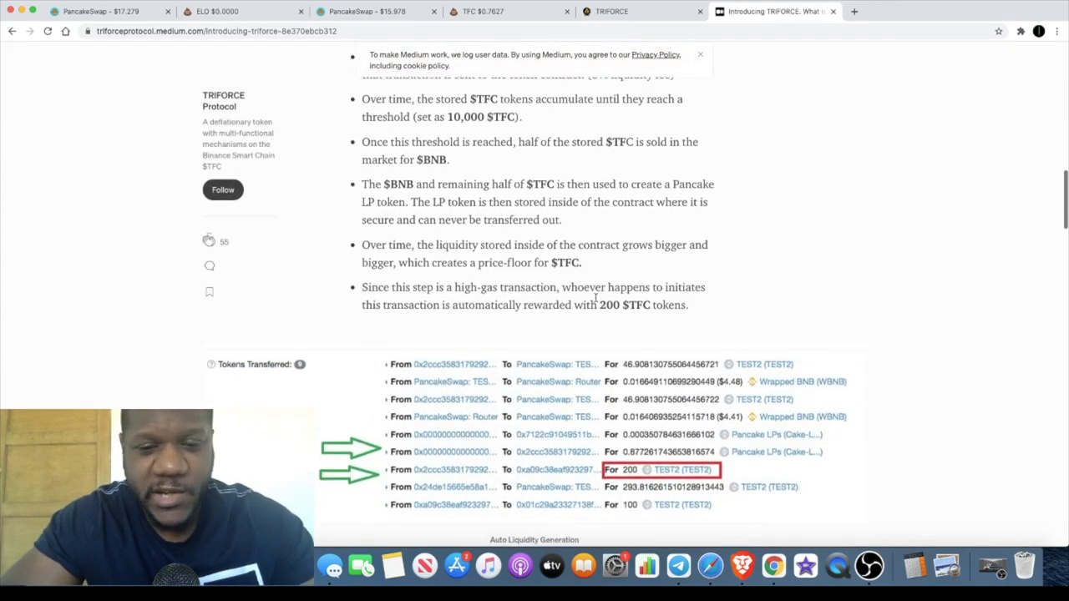
{"action": "scroll", "scroll_direction": "down", "scroll_amount": 3}
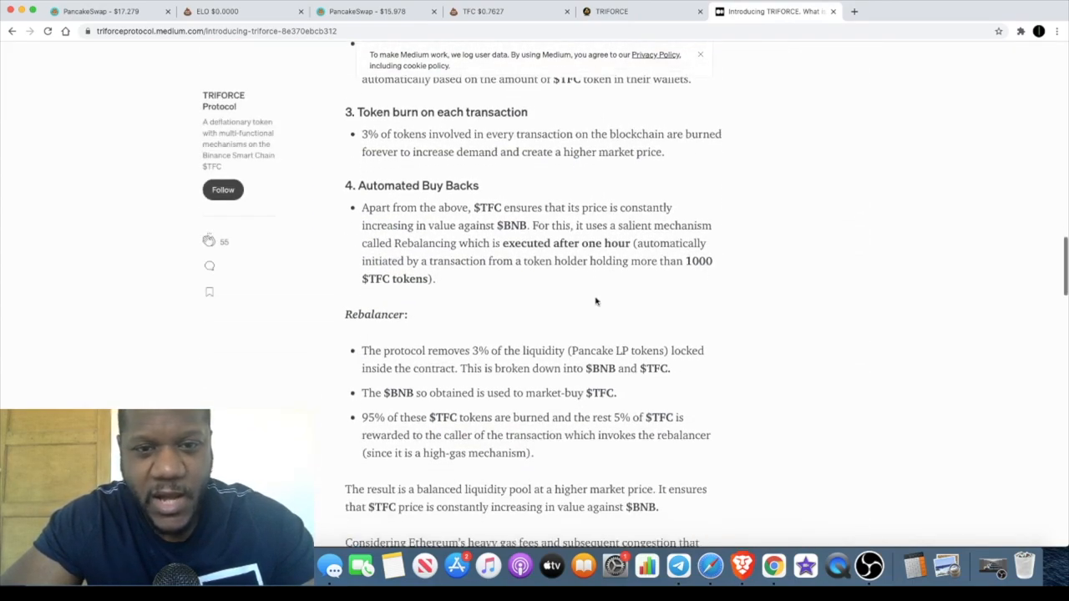
{"action": "scroll", "scroll_direction": "down", "scroll_amount": 3}
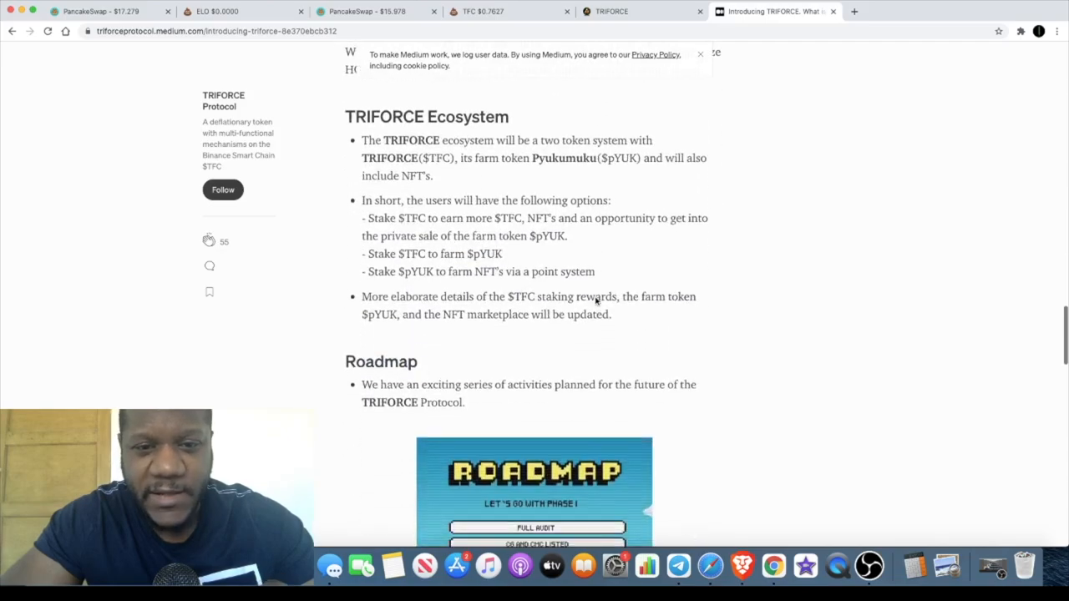
{"action": "scroll", "scroll_direction": "up", "scroll_amount": 3}
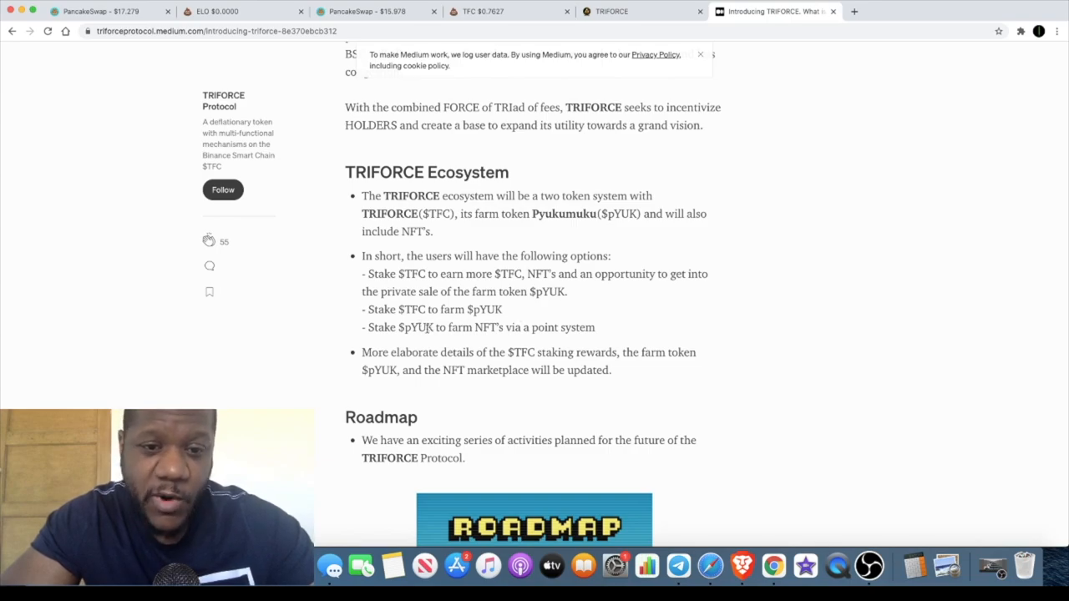
{"action": "mouse_move", "coordinate": [466, 302]}
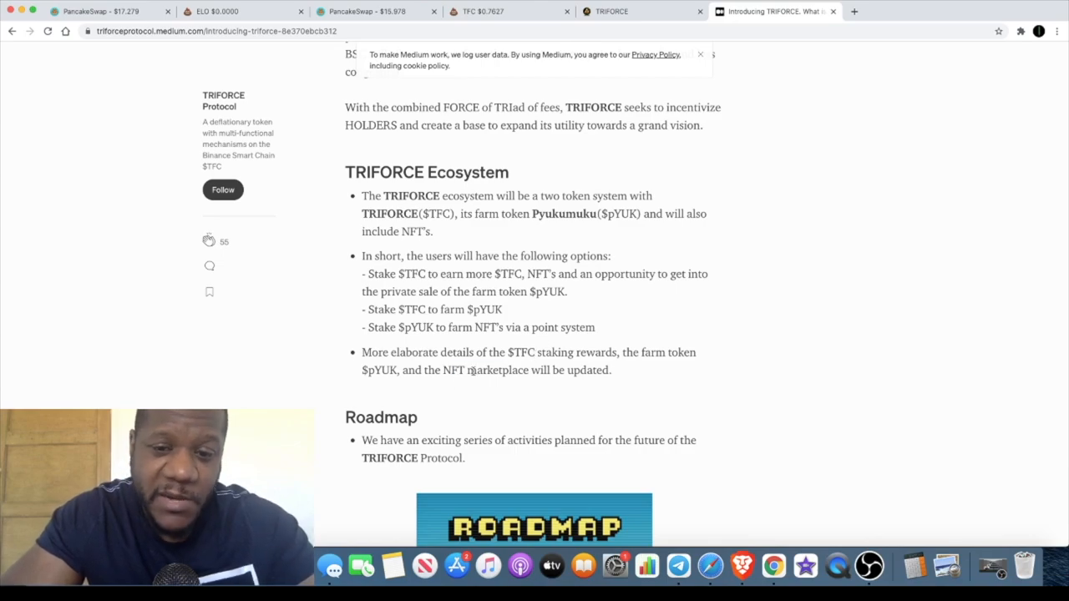
{"action": "left_click", "coordinate": [639, 11]}
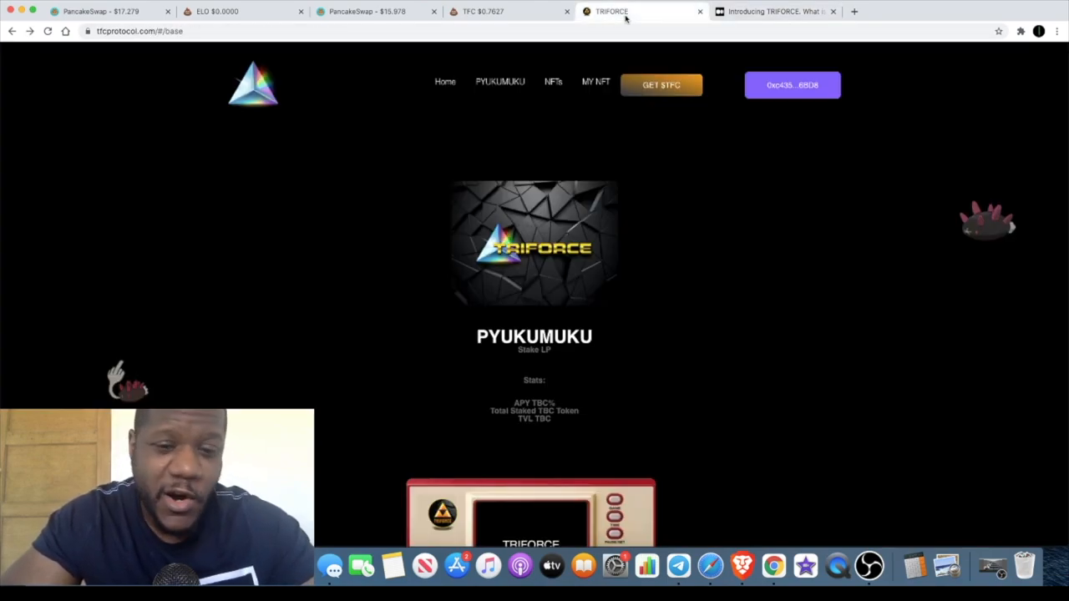
Enter the PYUKUMUKU staking pool and highlight the '9% fee is applicable on unstaking' note
{"action": "scroll", "scroll_direction": "down", "scroll_amount": 3}
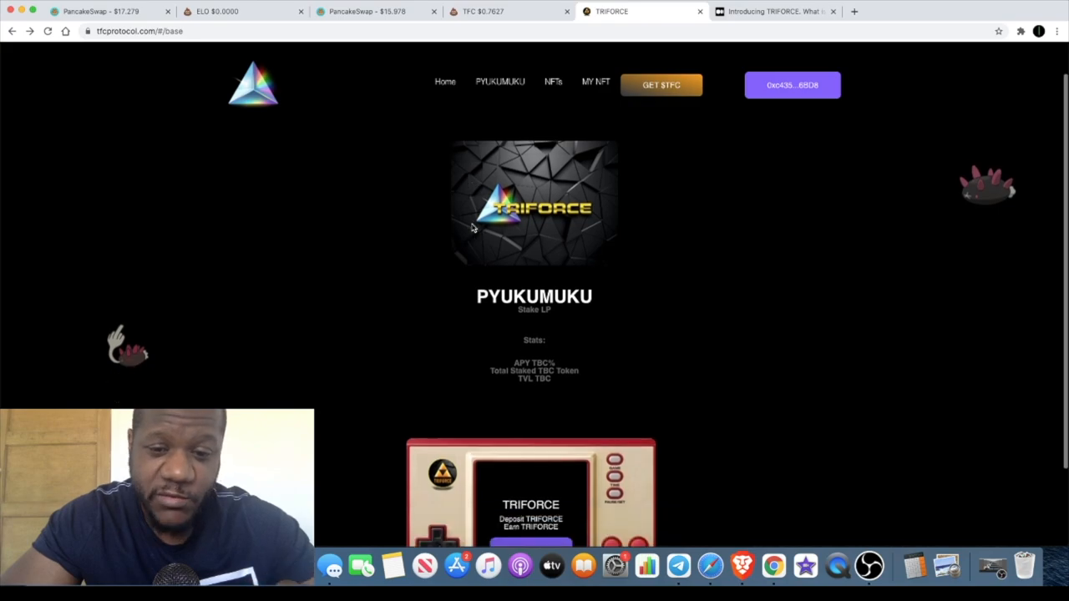
{"action": "scroll", "scroll_direction": "down", "scroll_amount": 3}
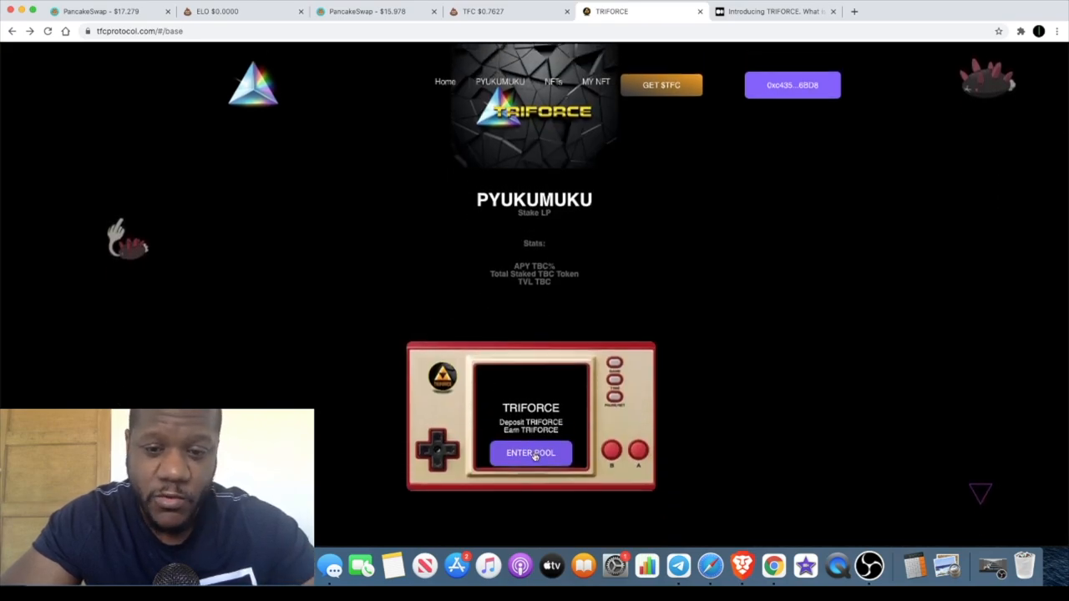
{"action": "left_click", "coordinate": [530, 453]}
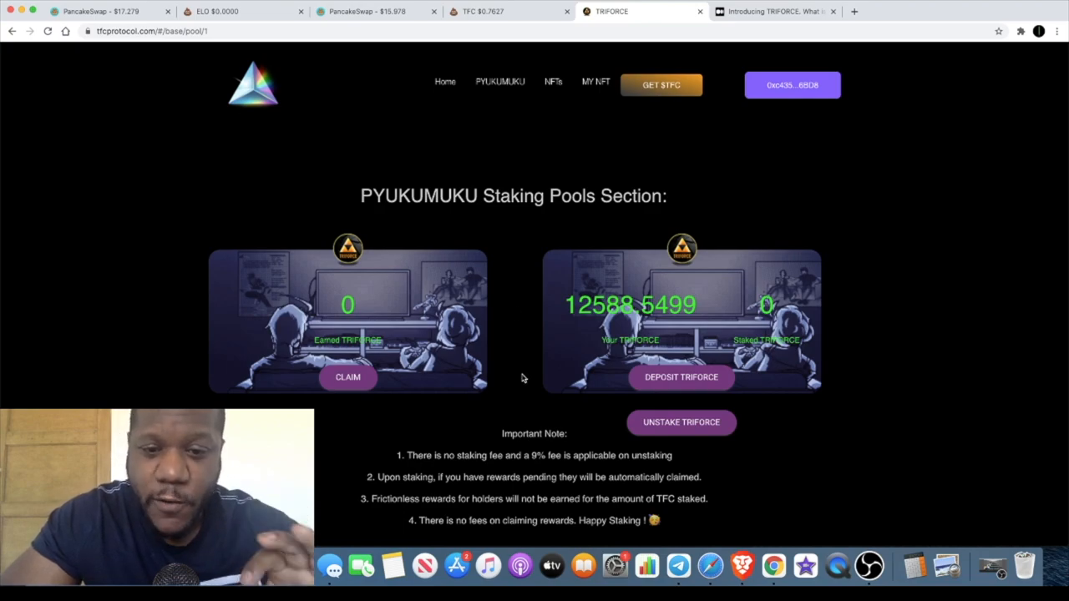
{"action": "left_click_drag", "start_coordinate": [530, 455], "coordinate": [672, 455]}
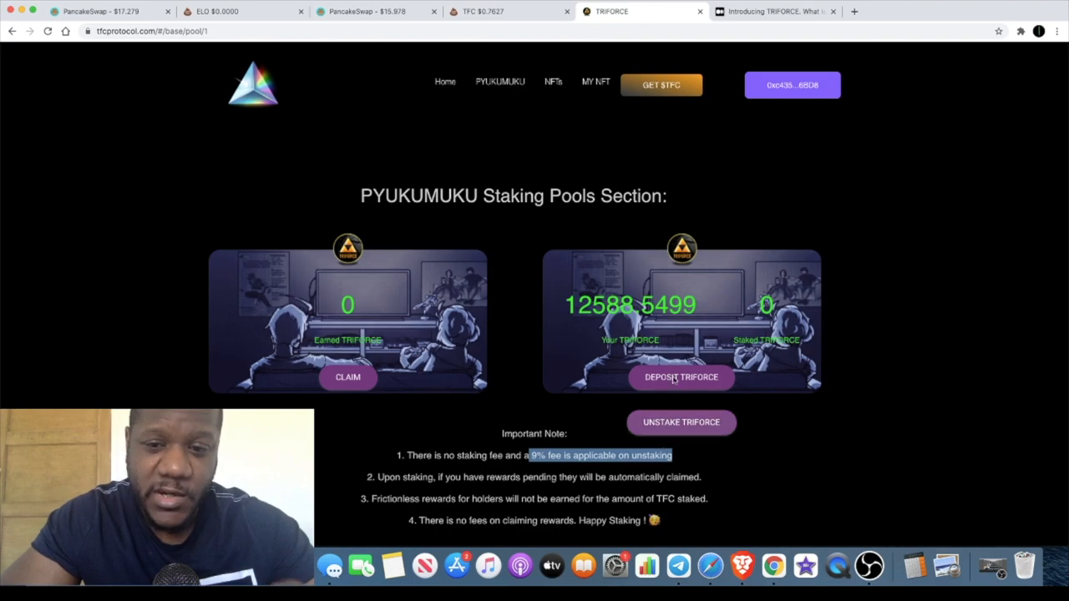
{"action": "mouse_move", "coordinate": [713, 357]}
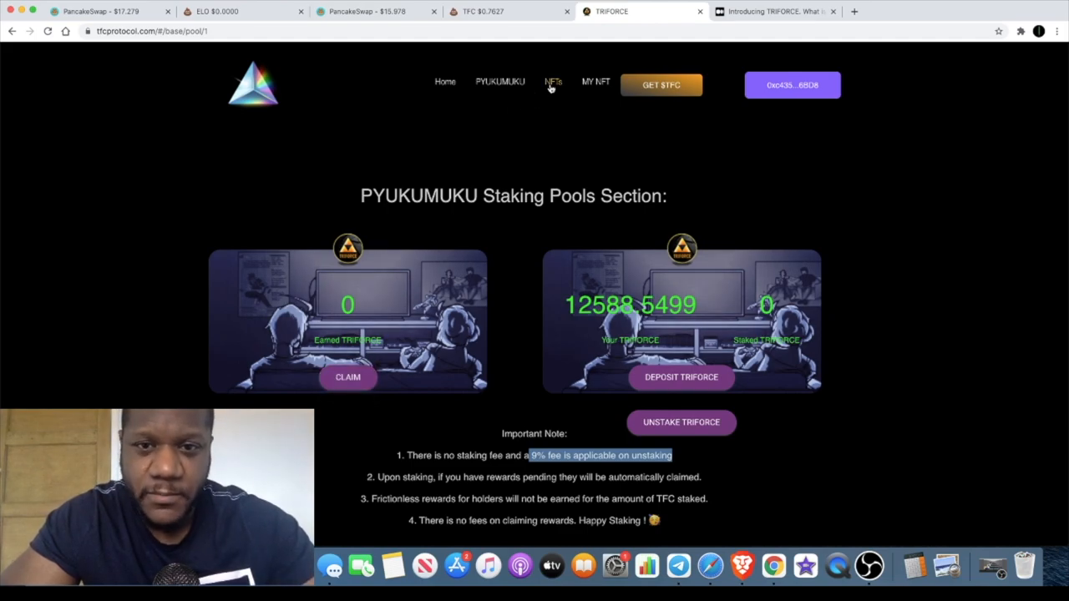
{"action": "left_click", "coordinate": [553, 81]}
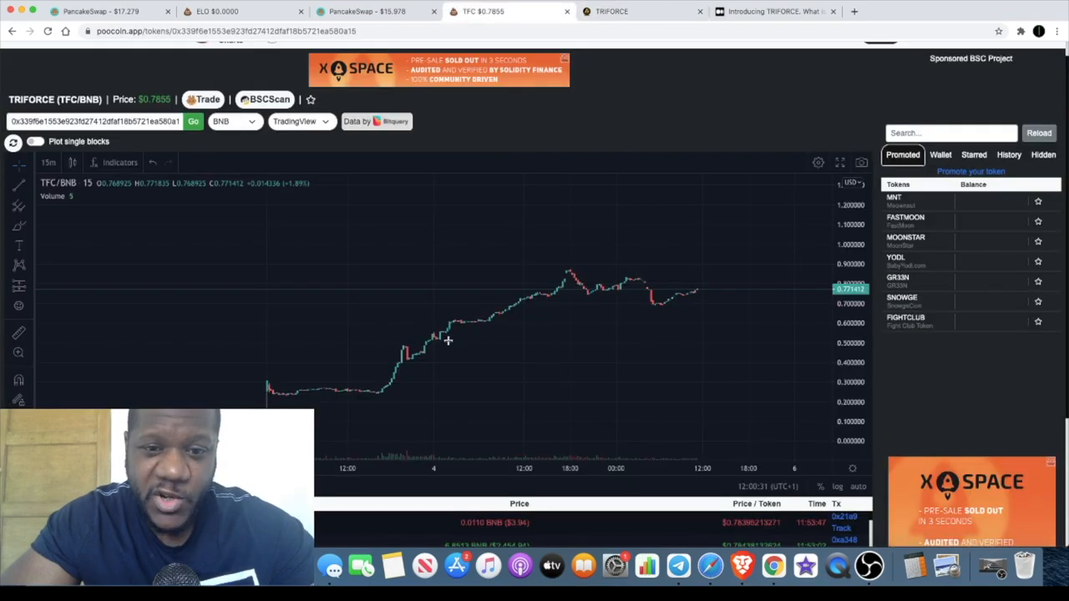
{"action": "mouse_move", "coordinate": [520, 303]}
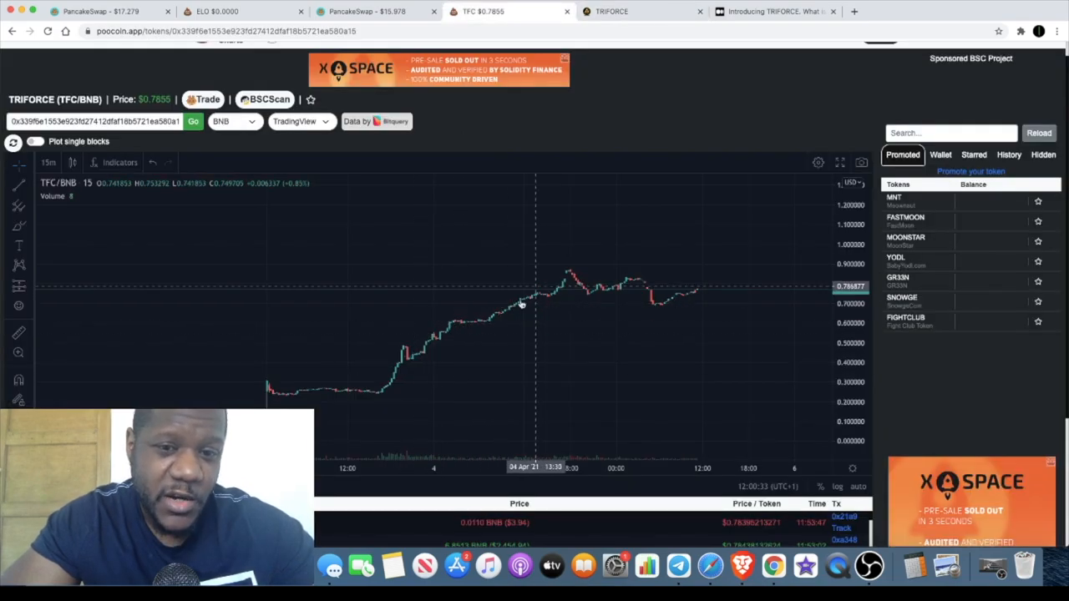
{"action": "mouse_move", "coordinate": [511, 324]}
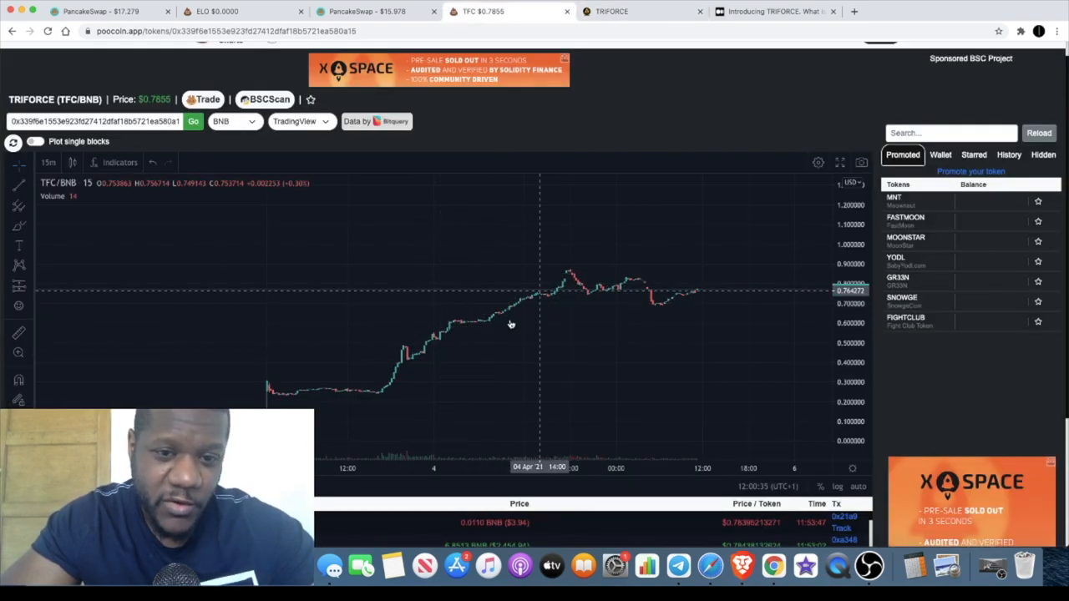
{"action": "mouse_move", "coordinate": [409, 355]}
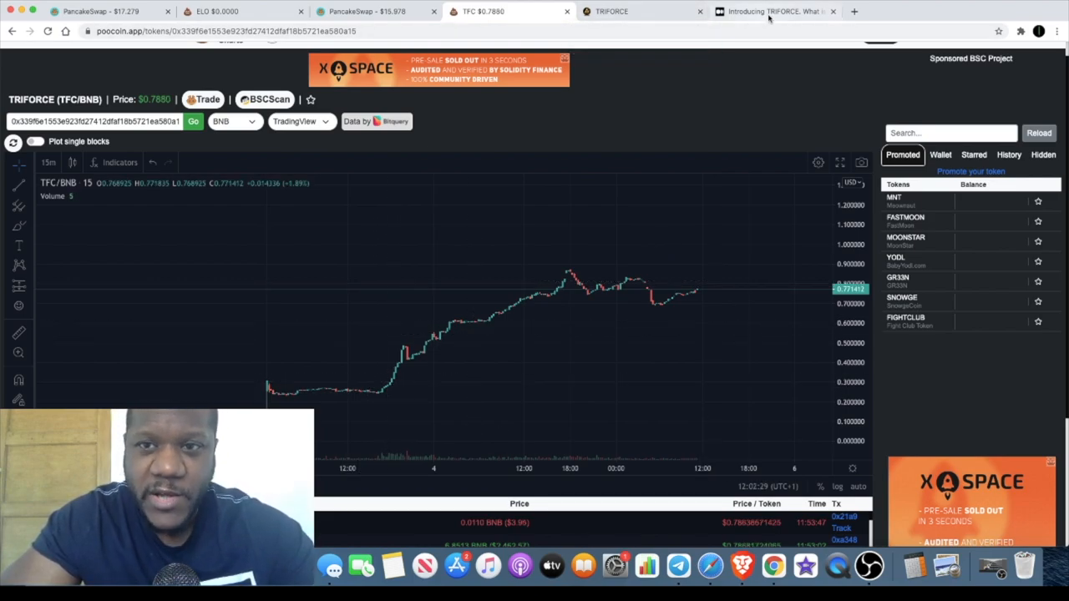
Read the Medium article's Rebalancer section, then return to the PooCoin TFC/BNB chart
{"action": "left_click", "coordinate": [772, 10]}
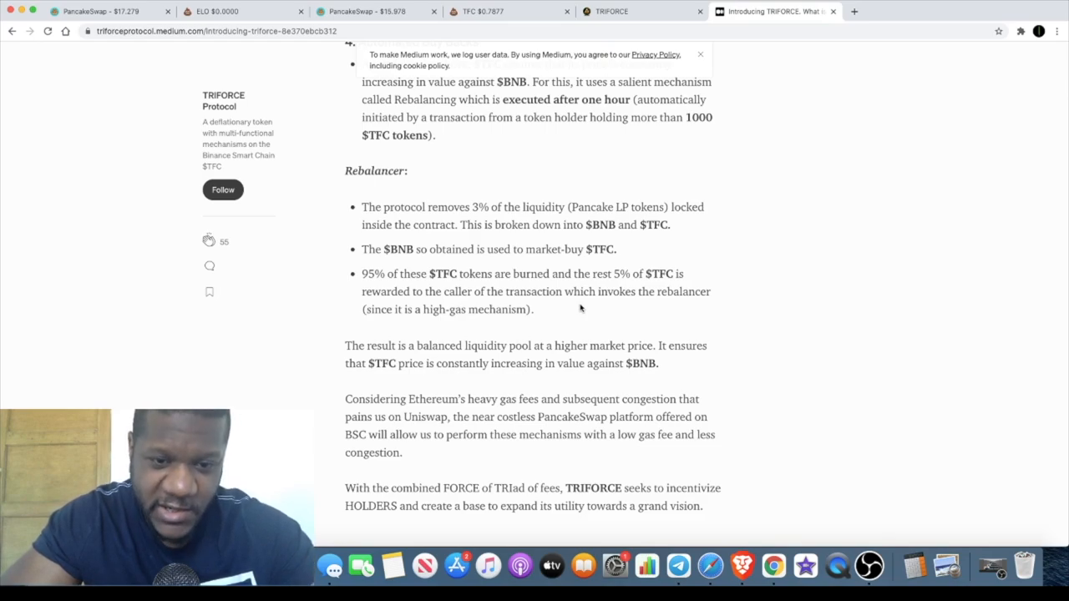
{"action": "mouse_move", "coordinate": [521, 357]}
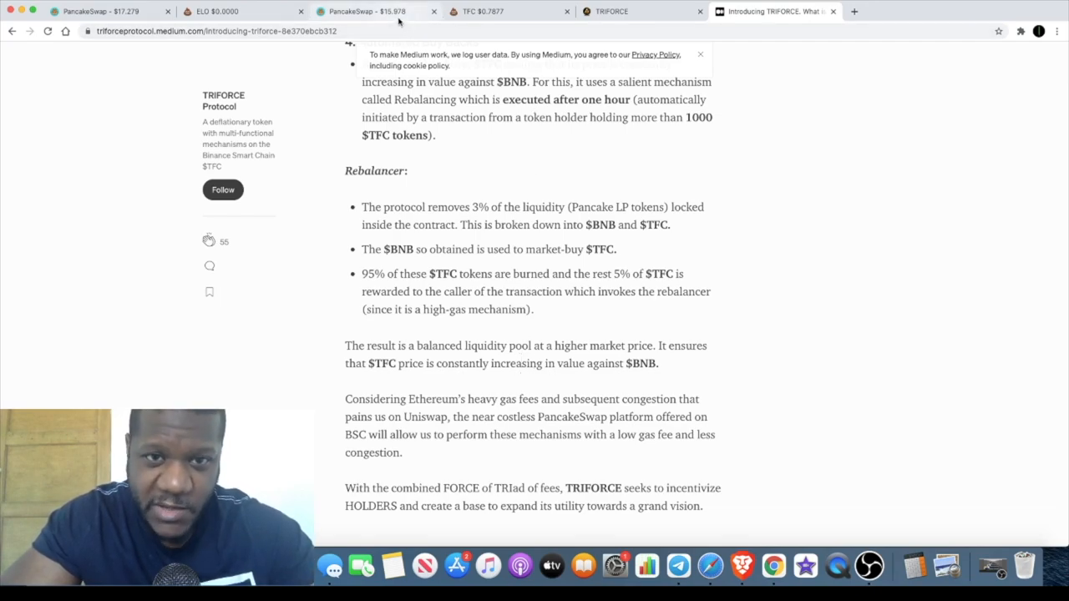
{"action": "left_click", "coordinate": [496, 11]}
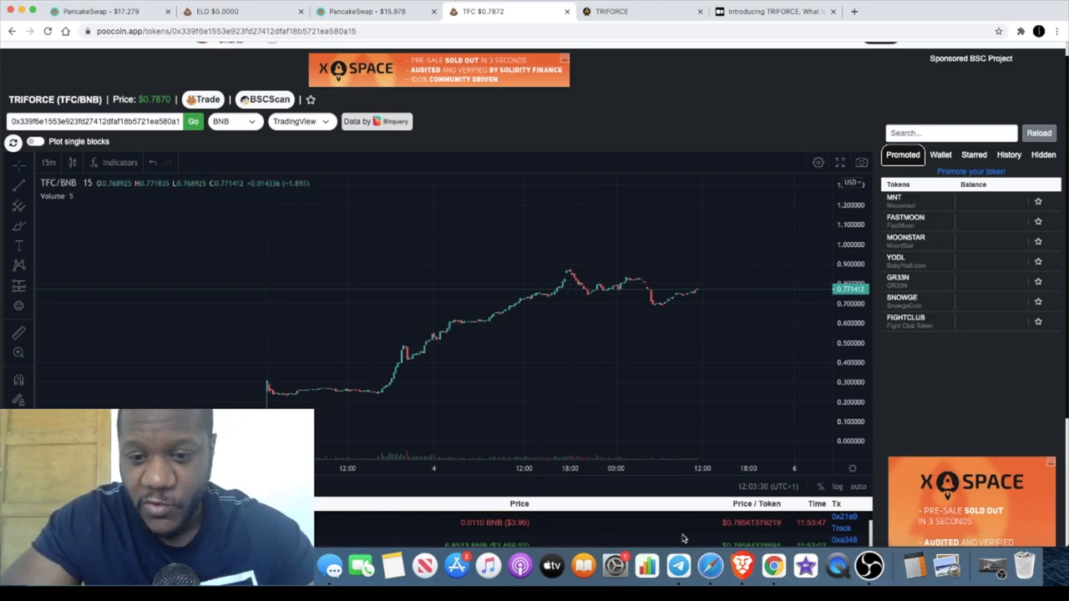
{"action": "left_click", "coordinate": [677, 566]}
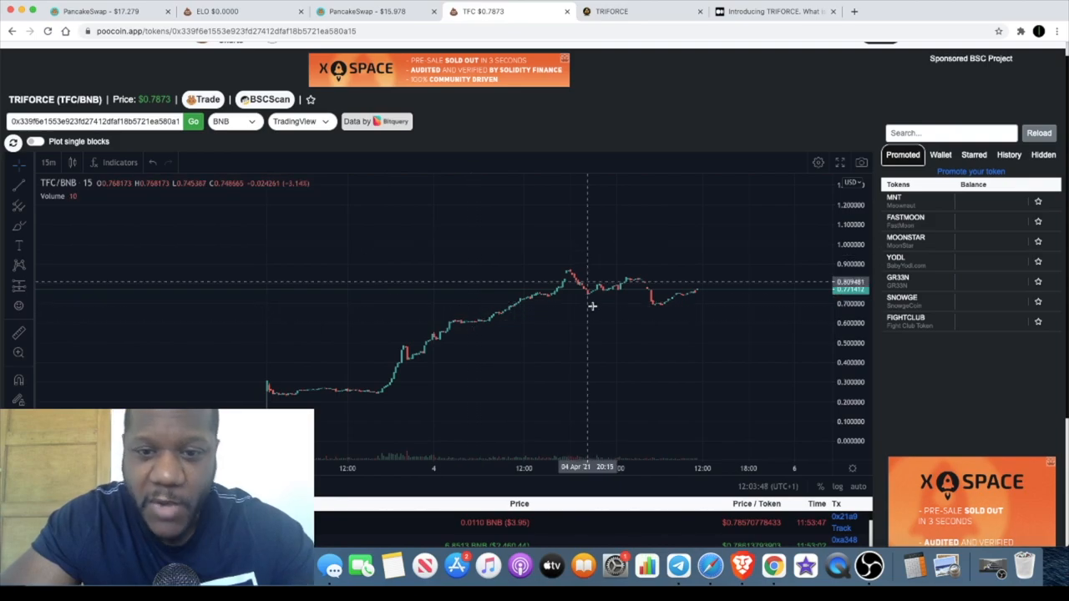
{"action": "mouse_move", "coordinate": [568, 301]}
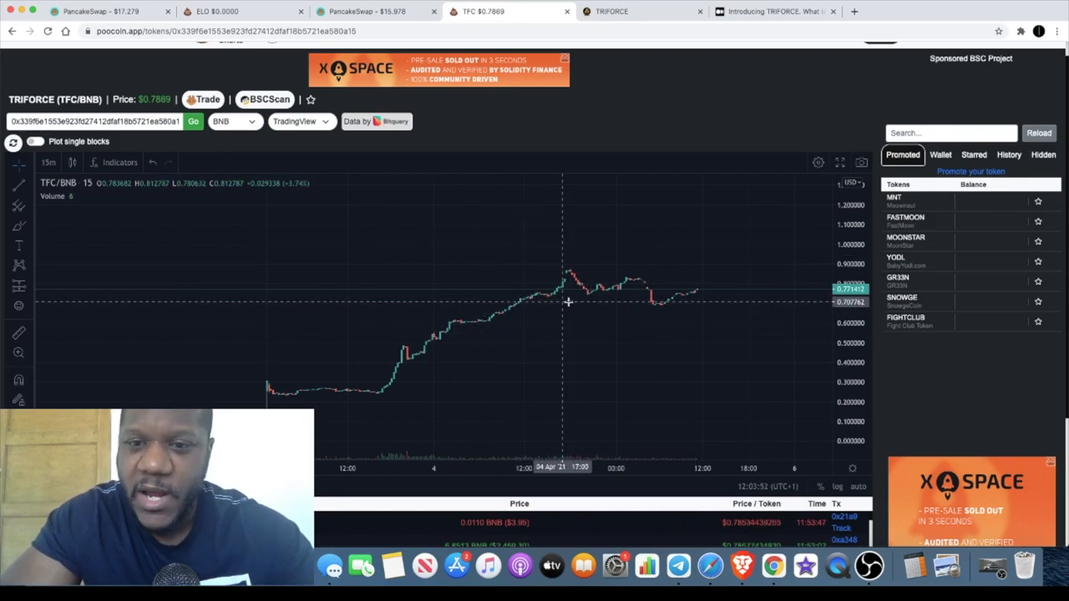
{"action": "mouse_move", "coordinate": [720, 299]}
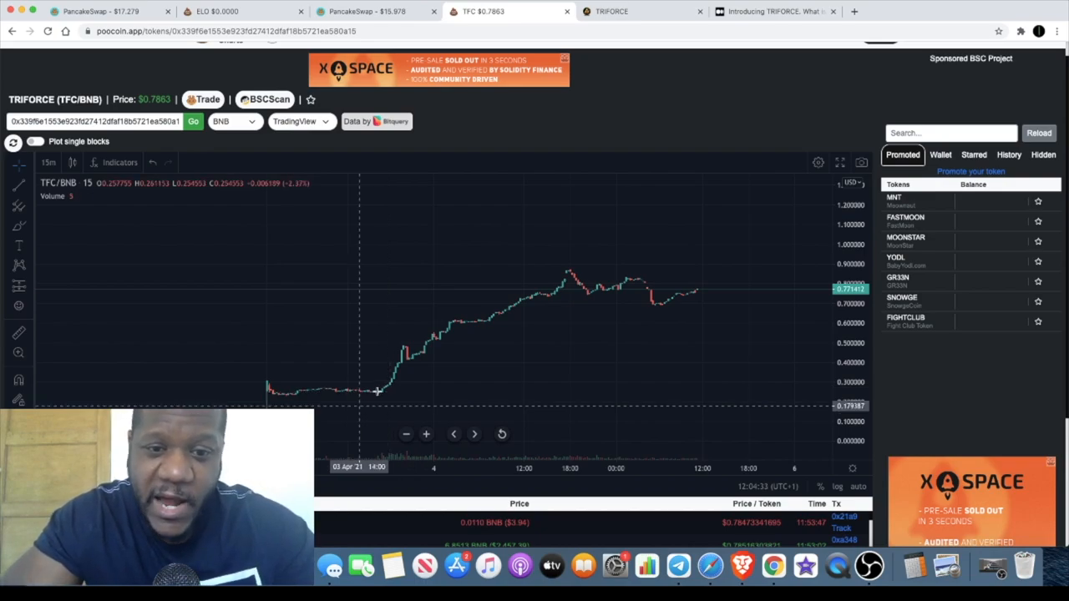
{"action": "mouse_move", "coordinate": [635, 324]}
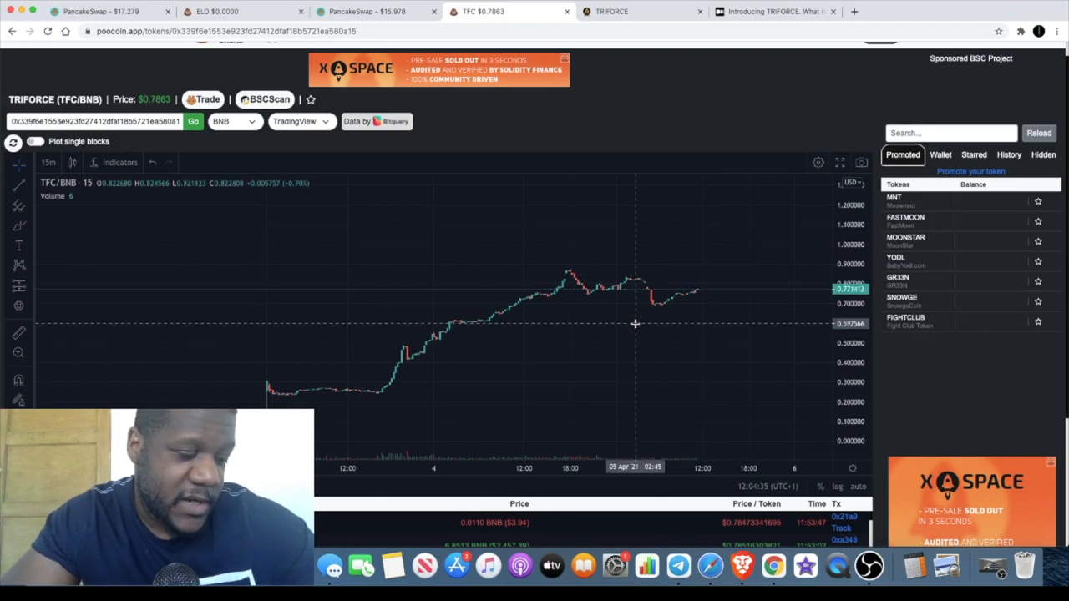